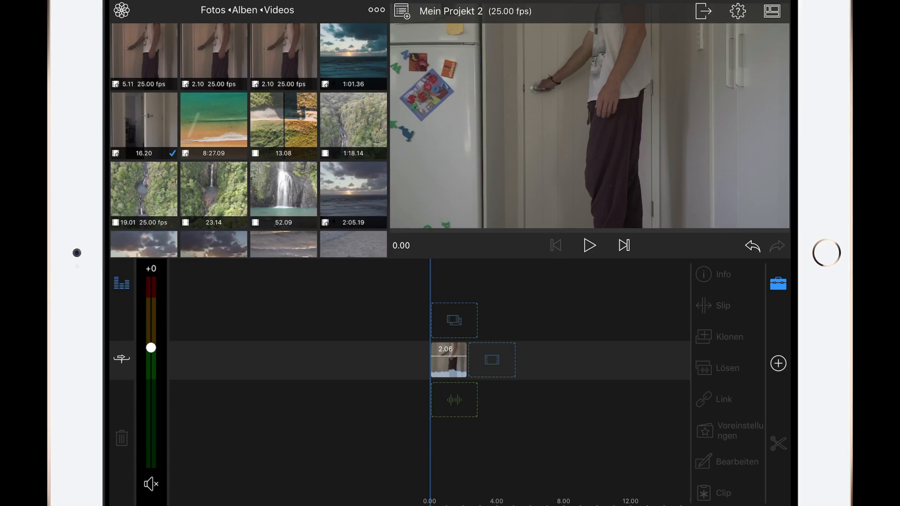
# Add the Plain-White title from the Titles library over the door-opening clip.
pyautogui.click(588, 245)
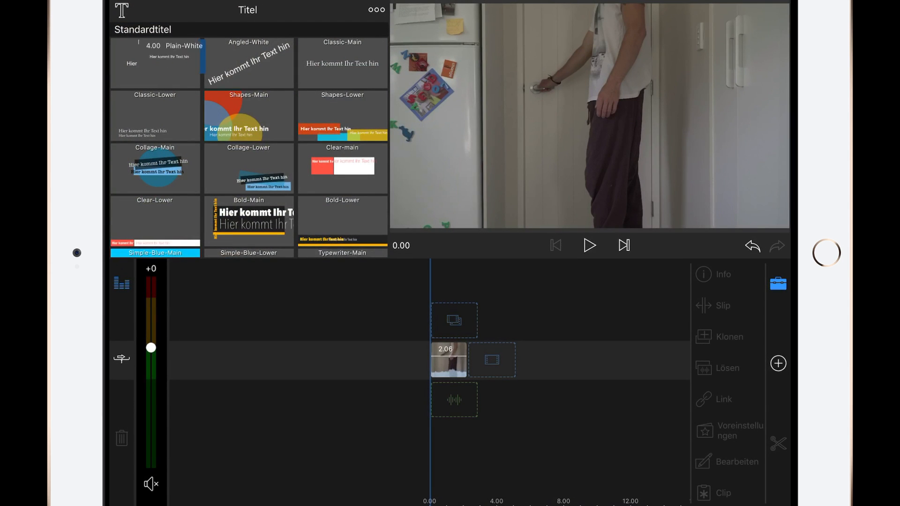
pyautogui.click(154, 62)
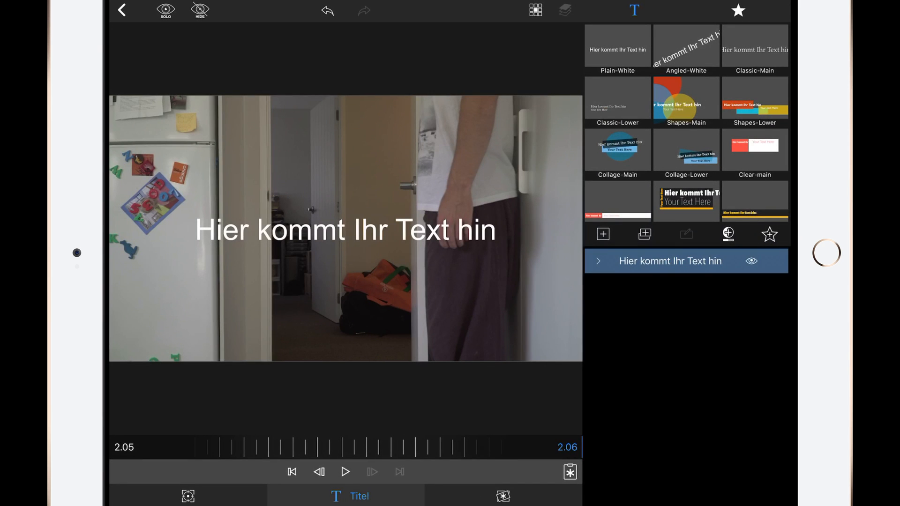
# Add a Form shape layer to the title with a solid magenta (ff00ff) fill.
pyautogui.doubleClick(345, 229)
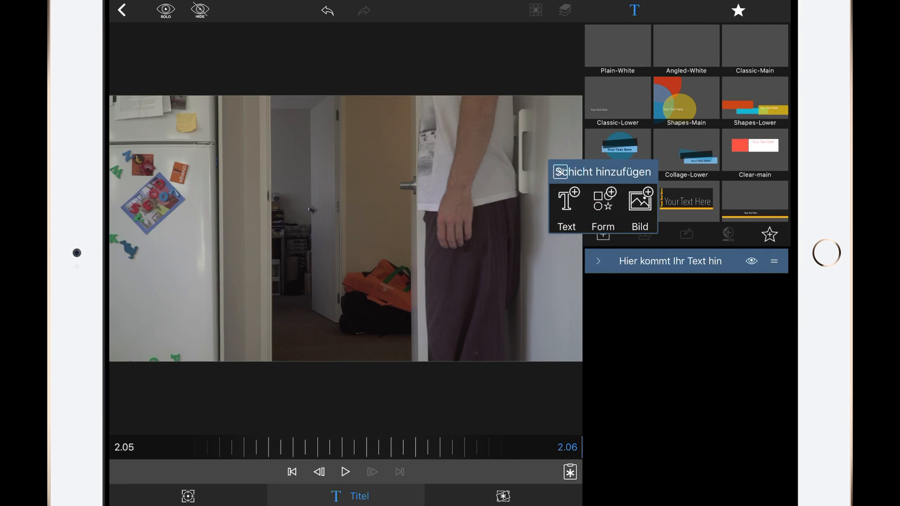
pyautogui.click(602, 207)
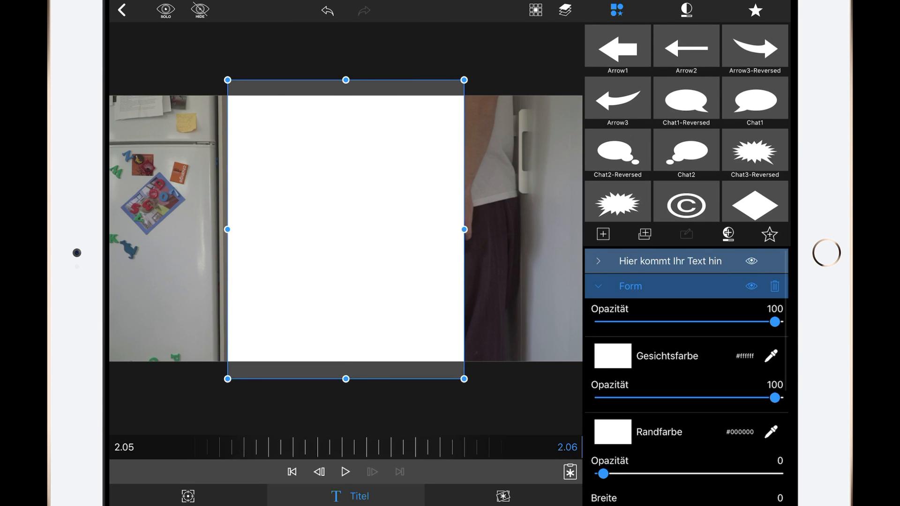
pyautogui.click(611, 355)
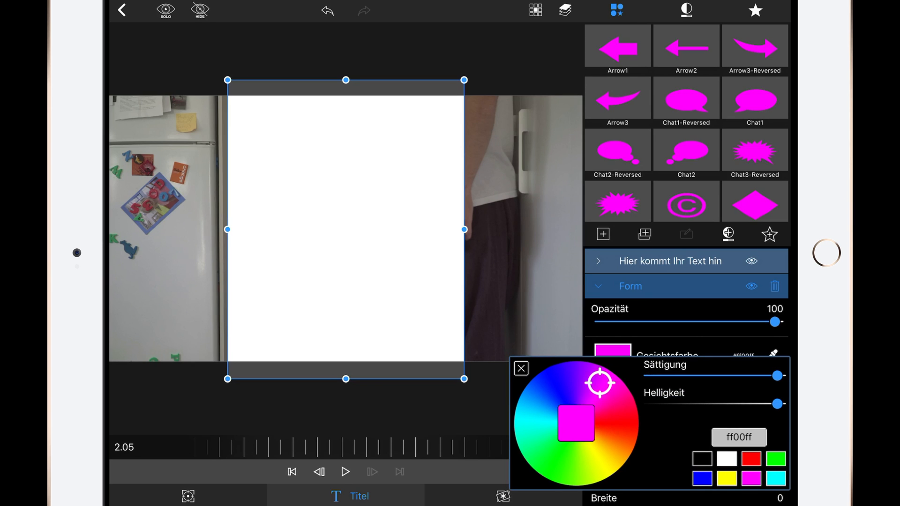
pyautogui.click(520, 368)
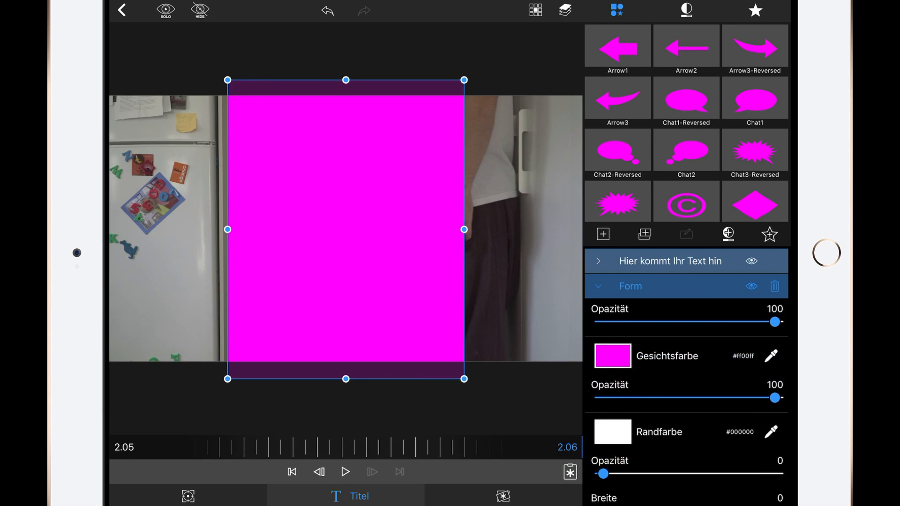
# Resize the magenta rectangle into a narrow bar covering the doorway.
pyautogui.moveTo(228, 230); pyautogui.dragTo(274, 230)
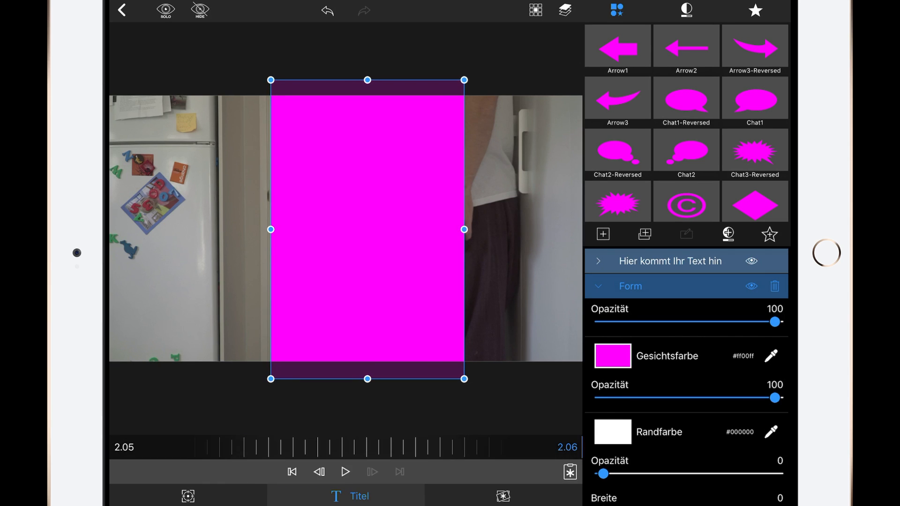
pyautogui.moveTo(464, 229); pyautogui.dragTo(378, 230)
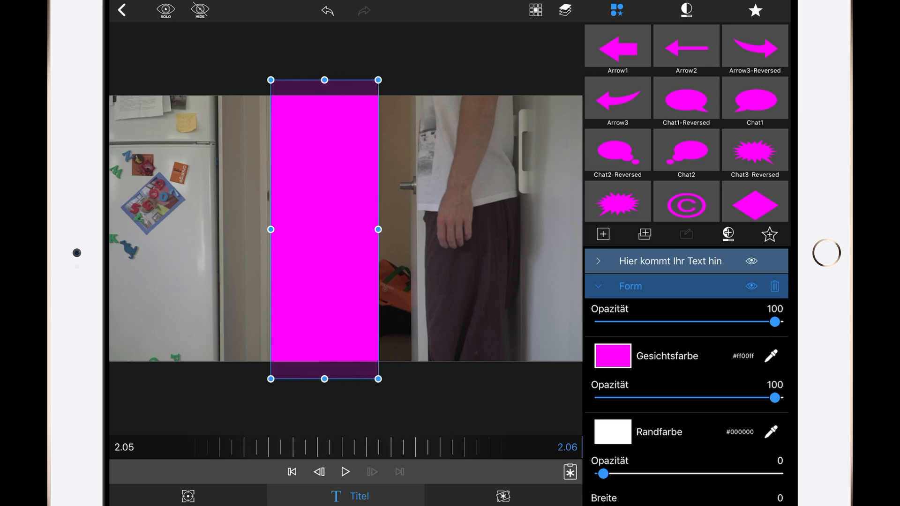
pyautogui.moveTo(377, 229); pyautogui.dragTo(414, 229)
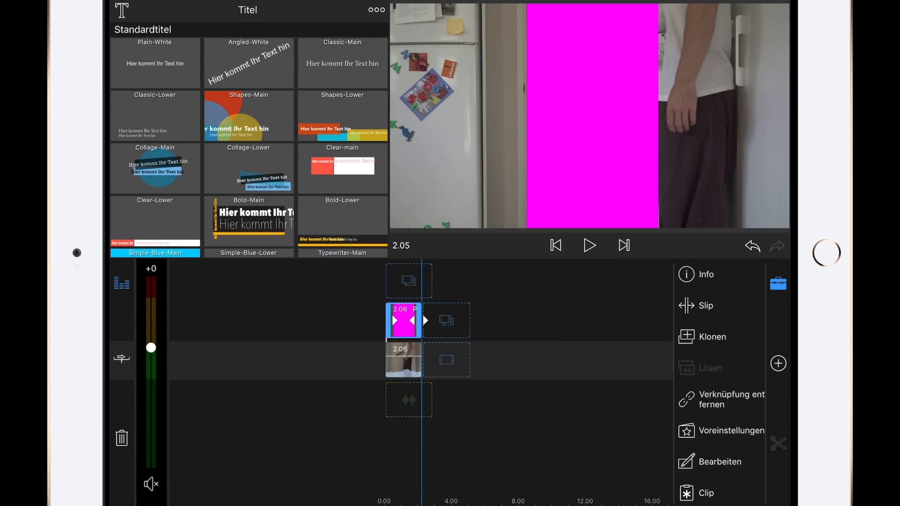
# Open the door clip's Frame & Fit editor, play the preview, and scrub back near the start.
pyautogui.click(403, 360)
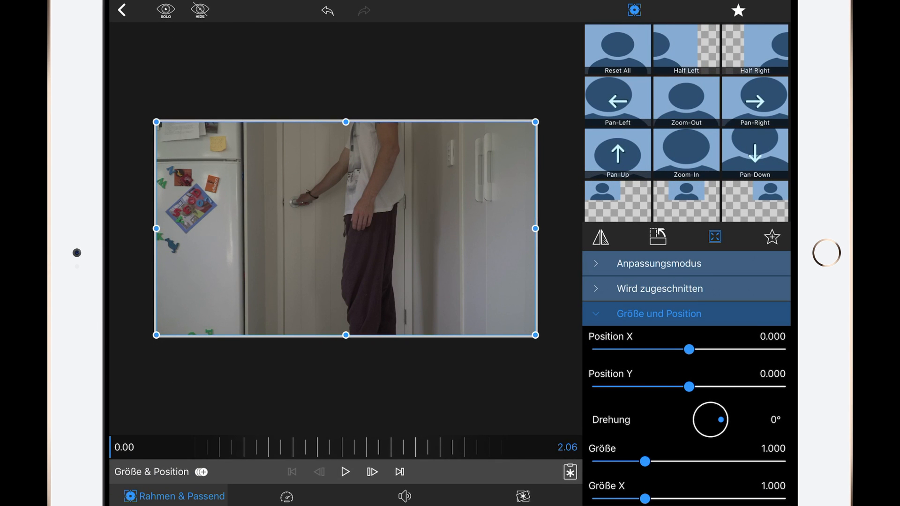
pyautogui.click(345, 471)
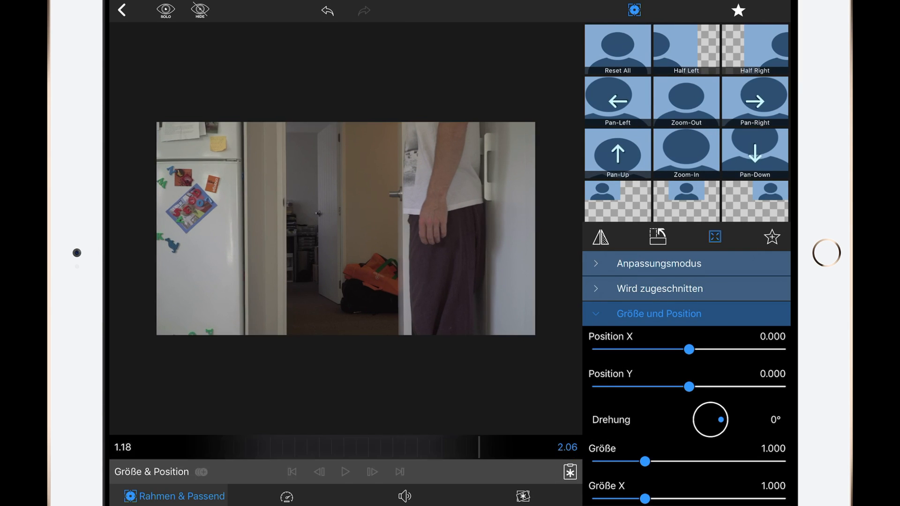
pyautogui.moveTo(479, 447); pyautogui.dragTo(282, 447)
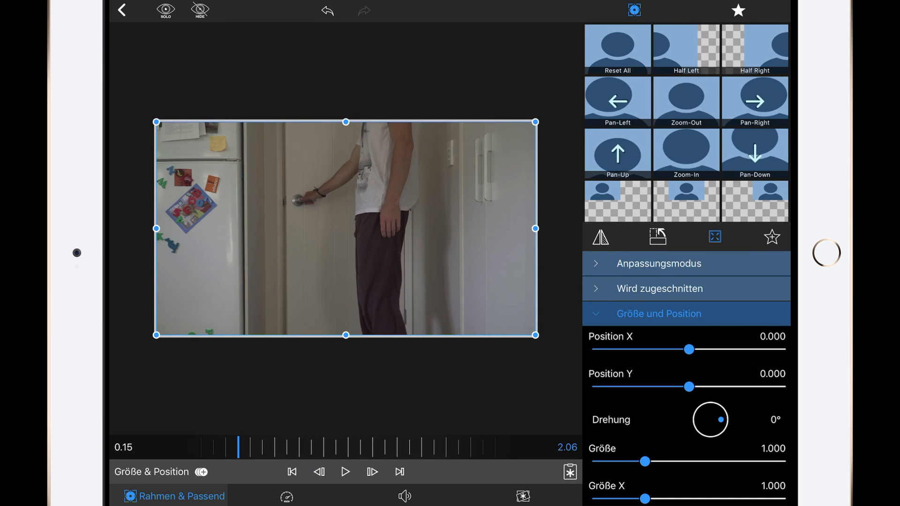
# Crop the door clip from the left up to the doorway, revealing the magenta bar.
pyautogui.click(659, 288)
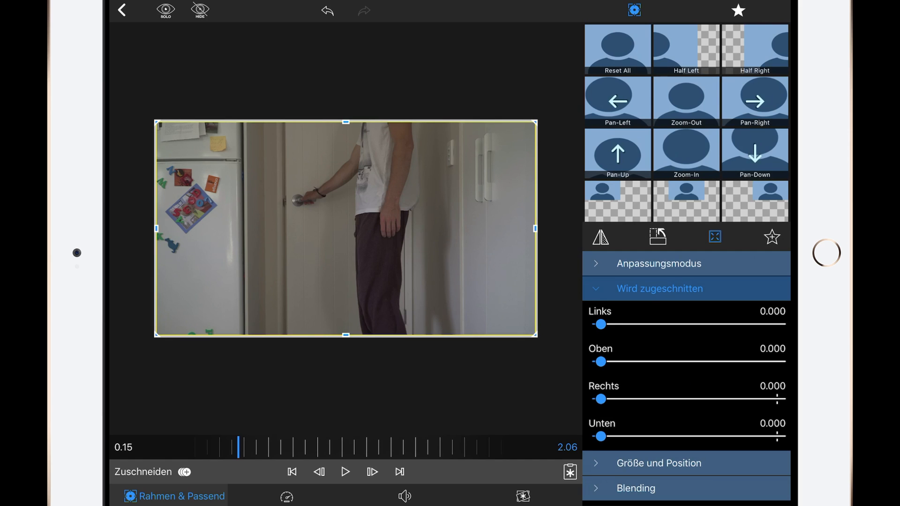
pyautogui.moveTo(600, 324); pyautogui.dragTo(624, 324)
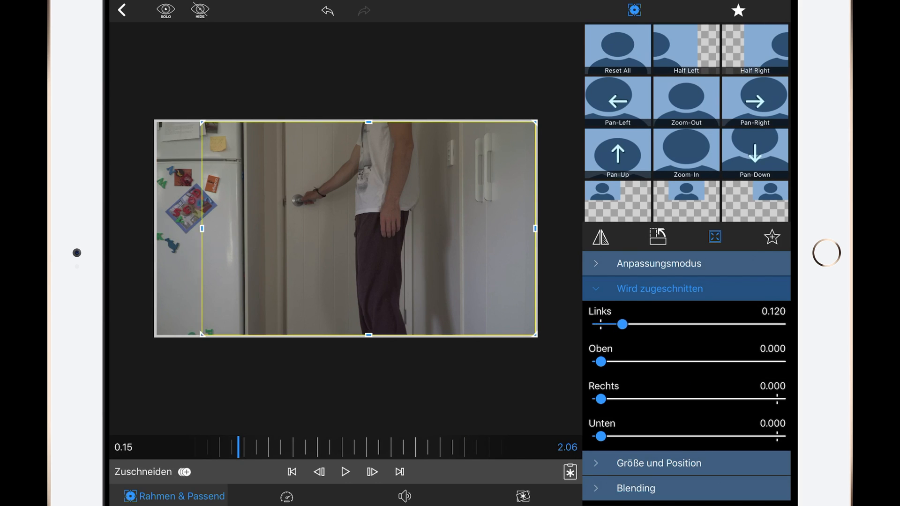
pyautogui.moveTo(623, 324); pyautogui.dragTo(662, 324)
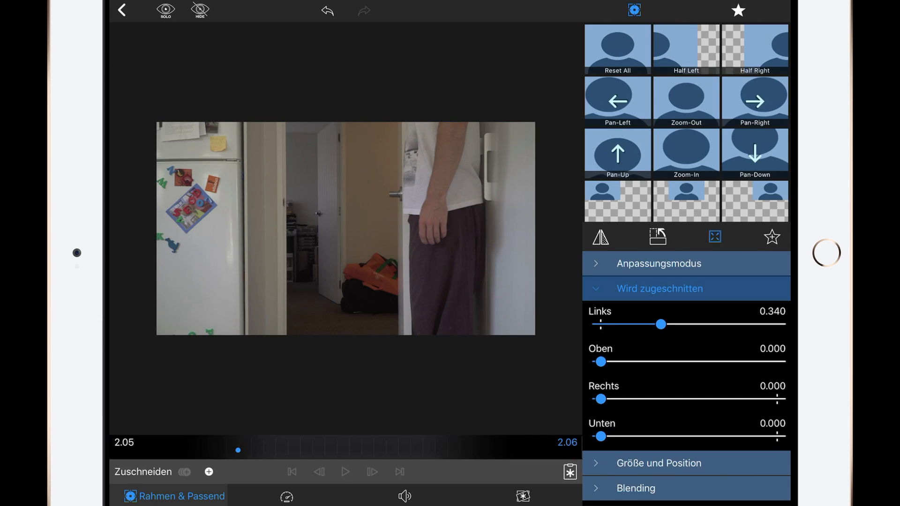
pyautogui.moveTo(662, 324); pyautogui.dragTo(681, 324)
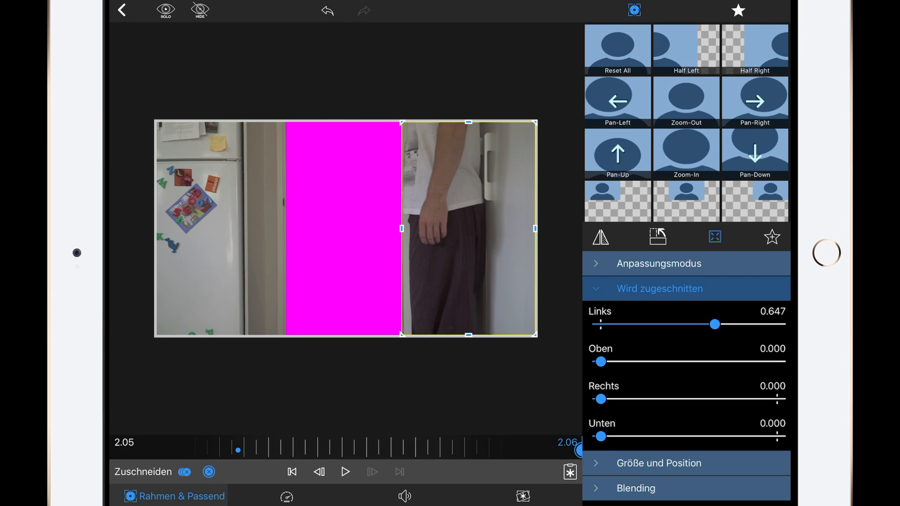
pyautogui.moveTo(714, 324); pyautogui.dragTo(601, 324)
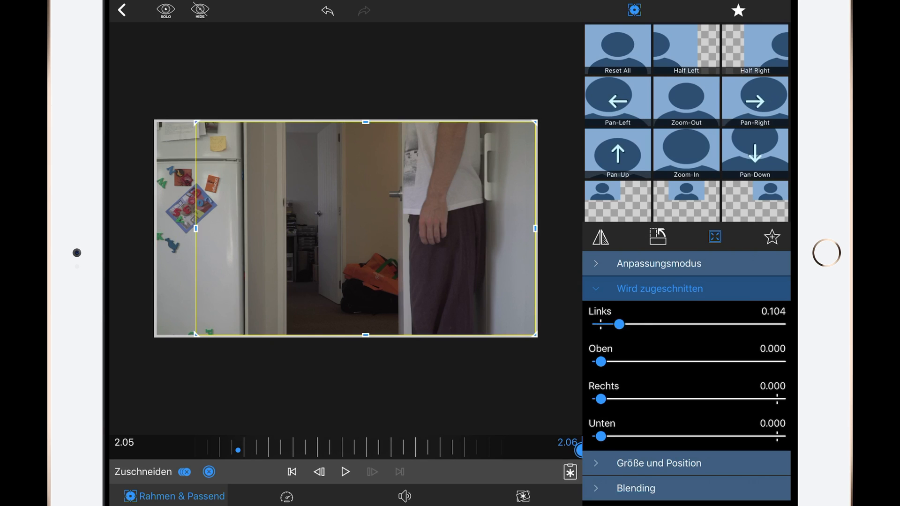
pyautogui.moveTo(618, 324); pyautogui.dragTo(714, 324)
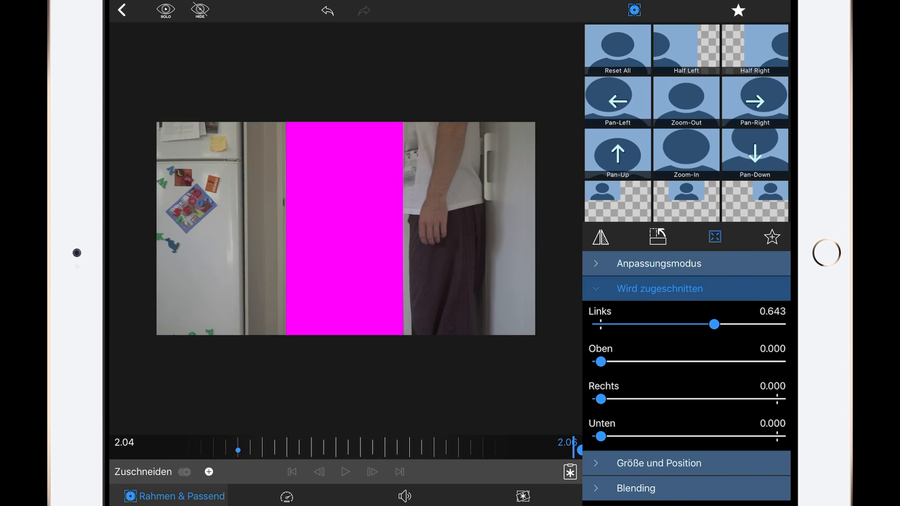
# Keyframe the left crop across frames to follow the opening door, ending around 0.651.
pyautogui.moveTo(714, 324); pyautogui.dragTo(685, 324)
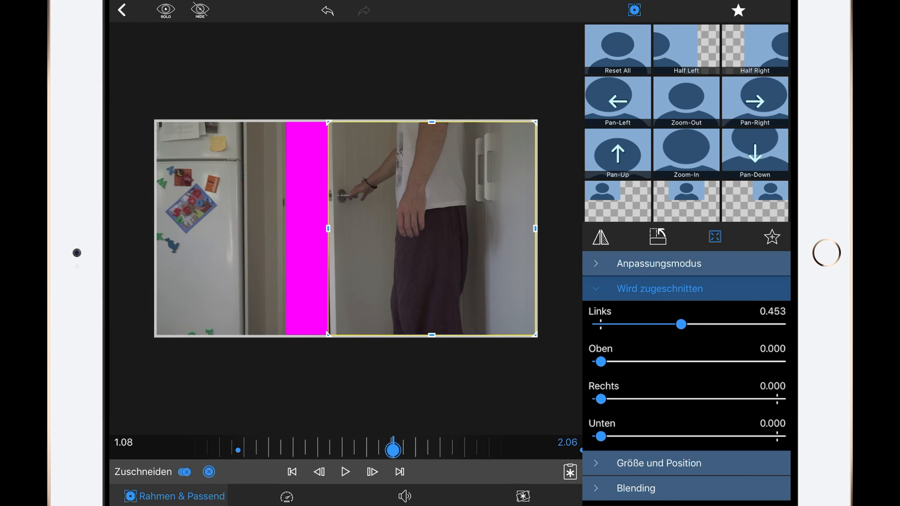
pyautogui.moveTo(680, 324); pyautogui.dragTo(683, 324)
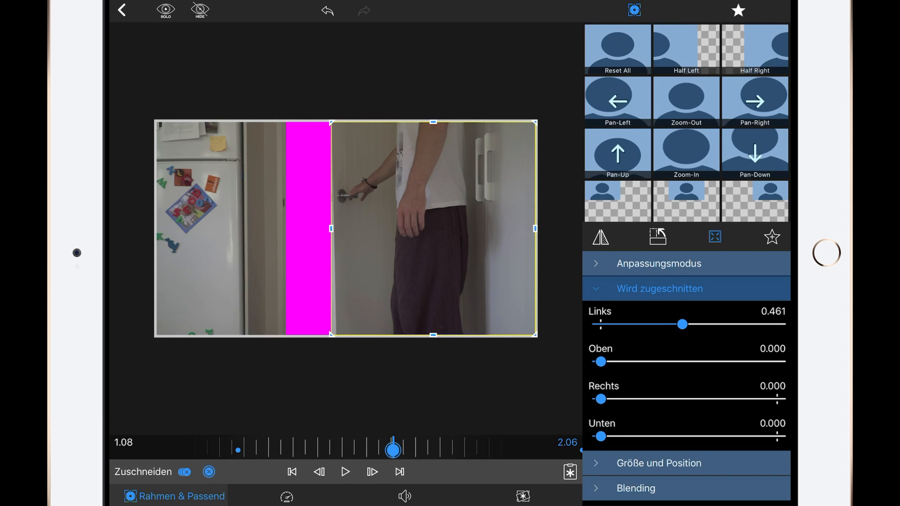
pyautogui.moveTo(682, 324); pyautogui.dragTo(673, 325)
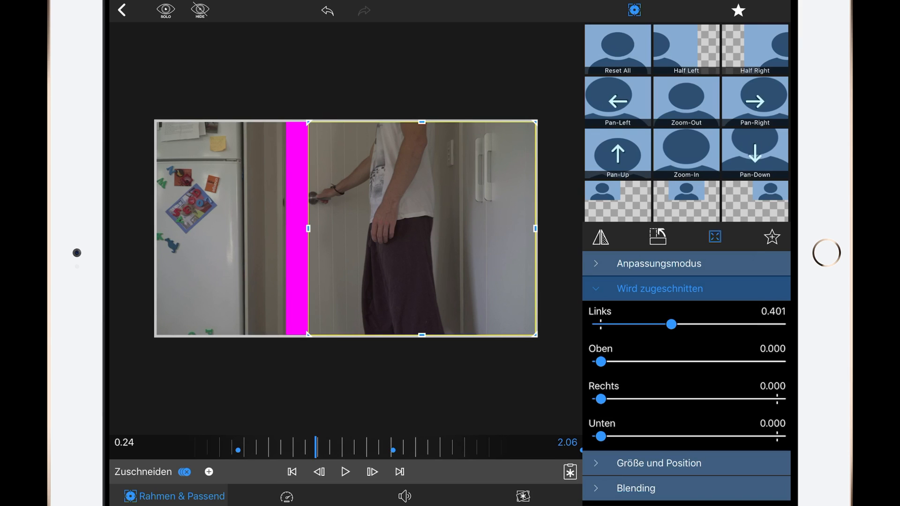
pyautogui.moveTo(672, 324); pyautogui.dragTo(664, 324)
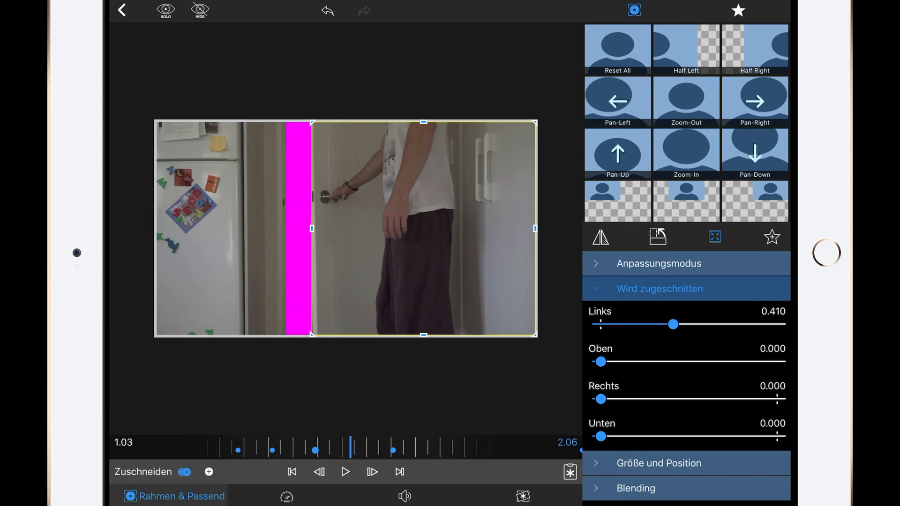
pyautogui.moveTo(672, 324); pyautogui.dragTo(701, 325)
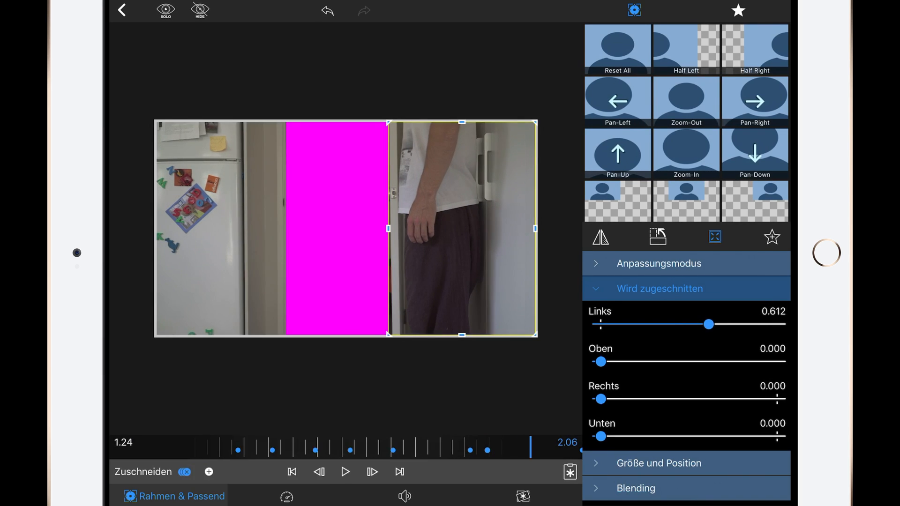
pyautogui.moveTo(708, 323); pyautogui.dragTo(715, 324)
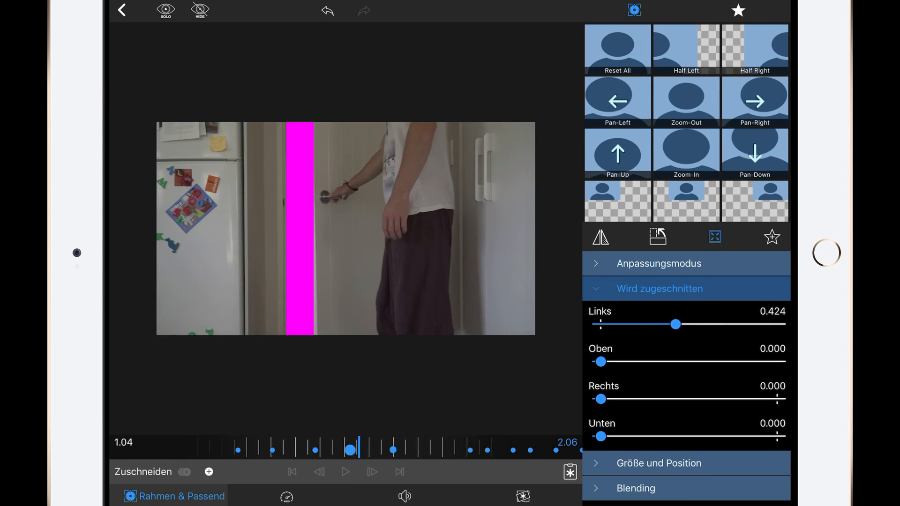
pyautogui.click(345, 471)
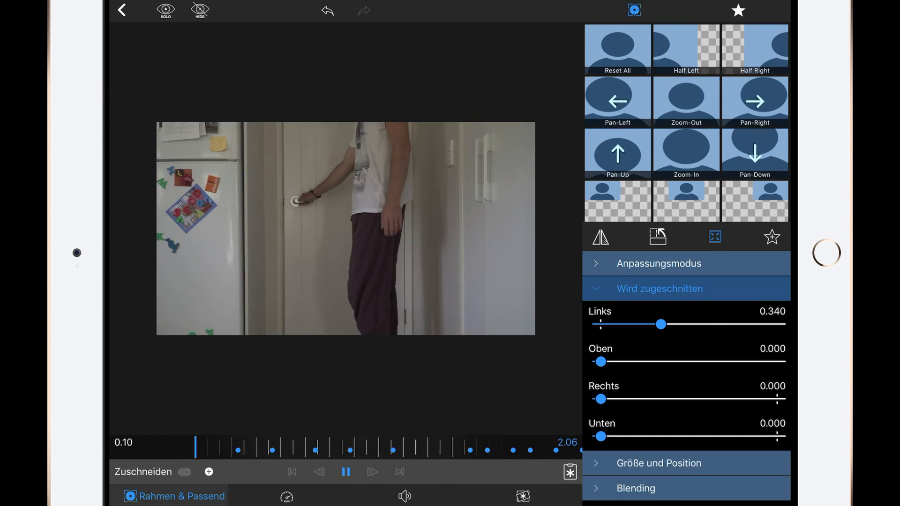
pyautogui.moveTo(661, 324); pyautogui.dragTo(716, 325)
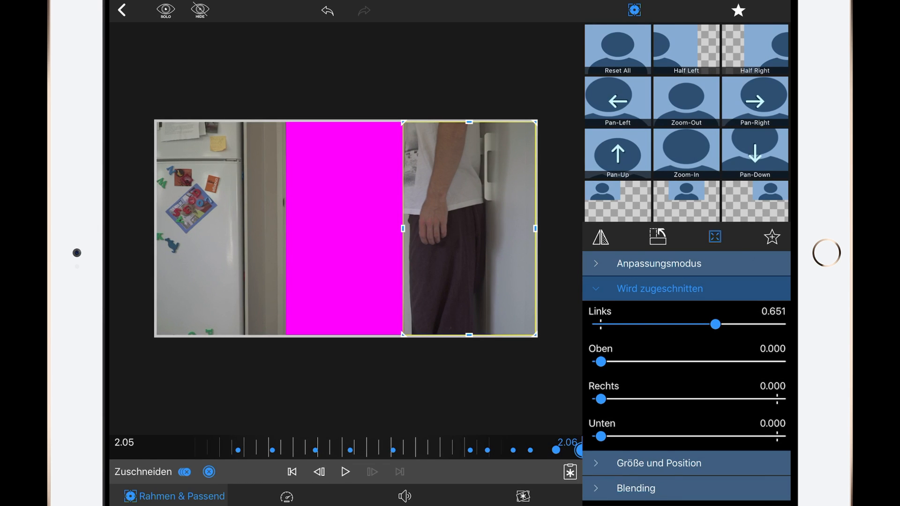
pyautogui.moveTo(714, 324); pyautogui.dragTo(715, 324)
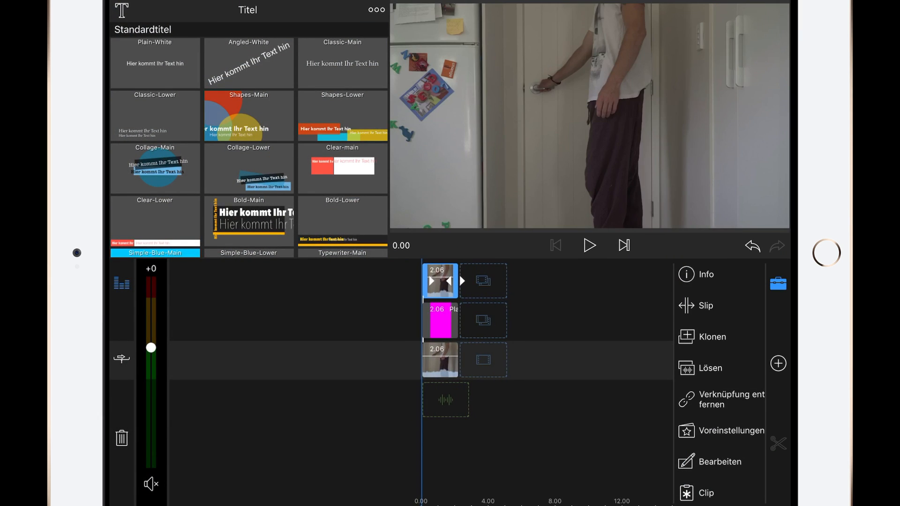
# Dismiss the Share menu and switch the library from Titles to Fotos videos.
pyautogui.click(703, 10)
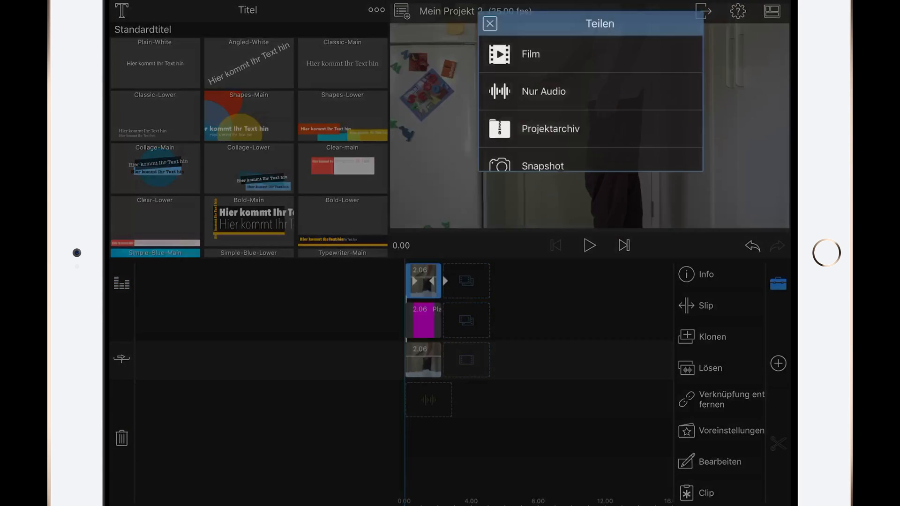
pyautogui.click(530, 54)
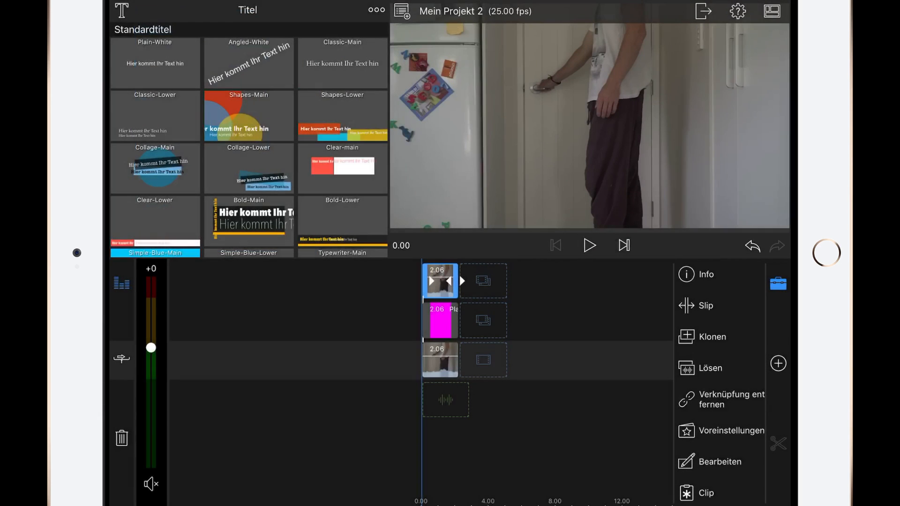
pyautogui.click(120, 11)
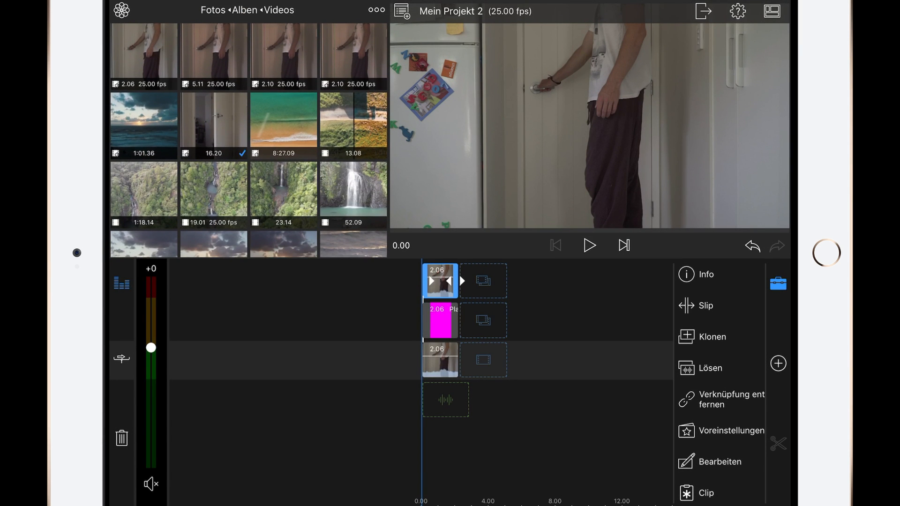
# Add the aerial waterfall clip under the door clip and select the door clip for editing.
pyautogui.click(143, 52)
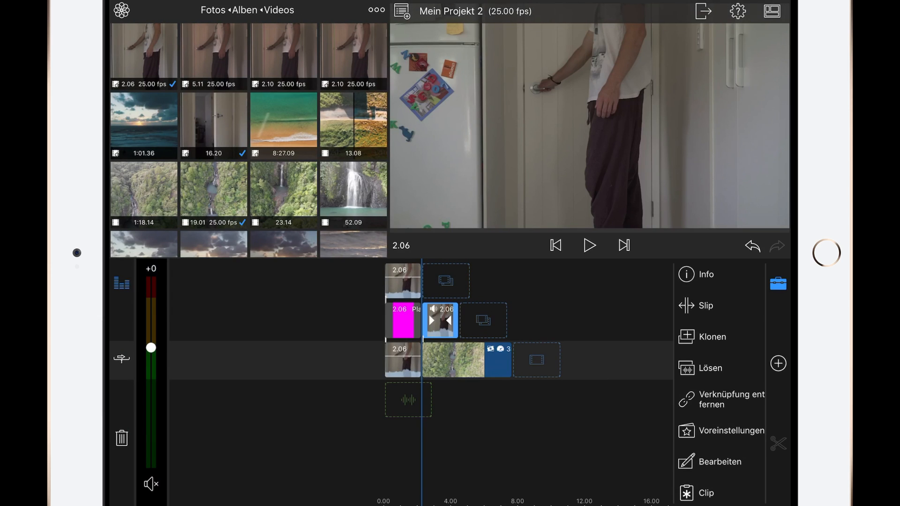
pyautogui.click(588, 245)
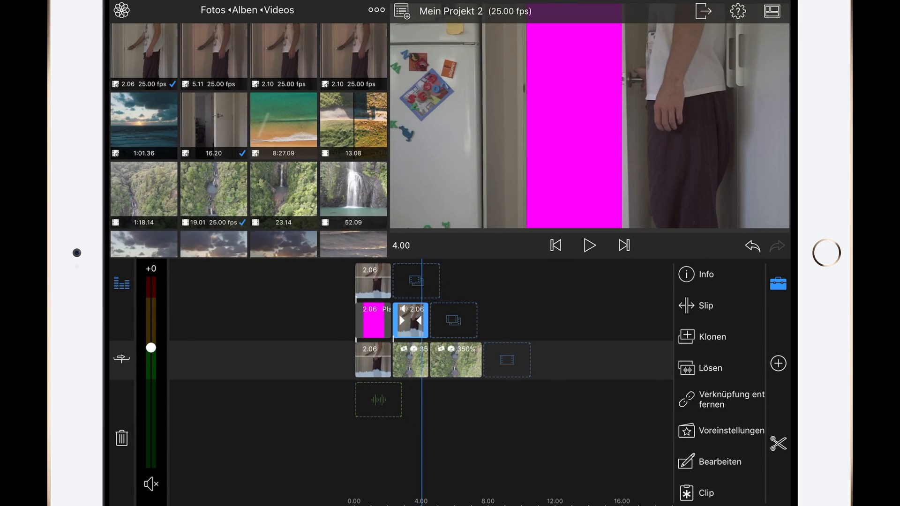
pyautogui.click(718, 461)
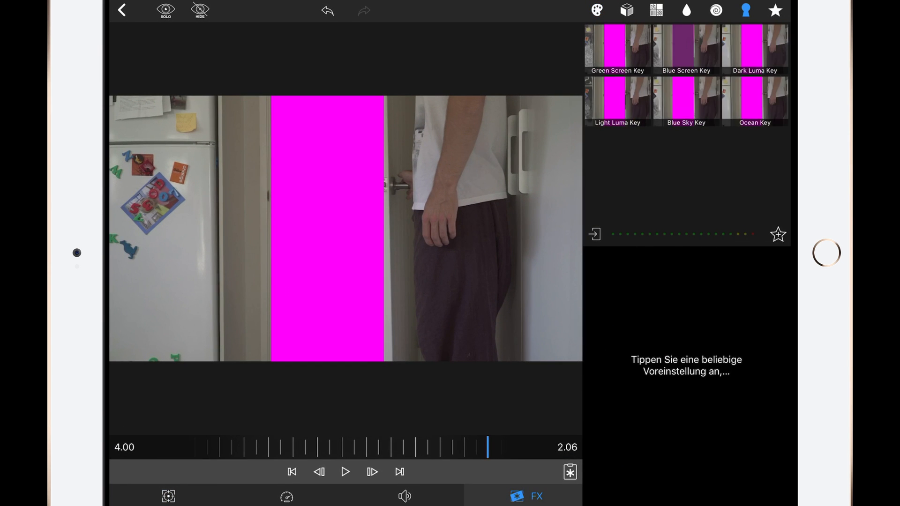
# Apply a Chroma Key with key colour ff00ff, brightness range 81.1, saturation range 24.5, then preview.
pyautogui.click(685, 48)
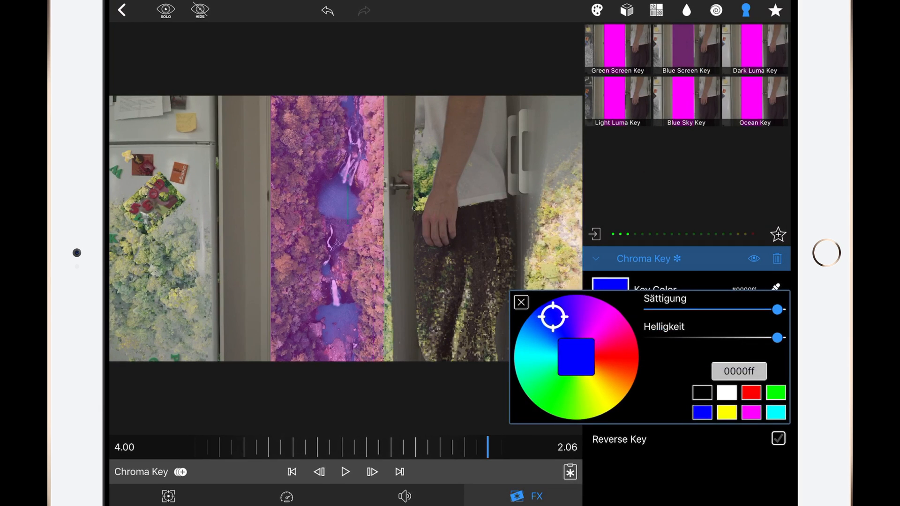
pyautogui.click(602, 317)
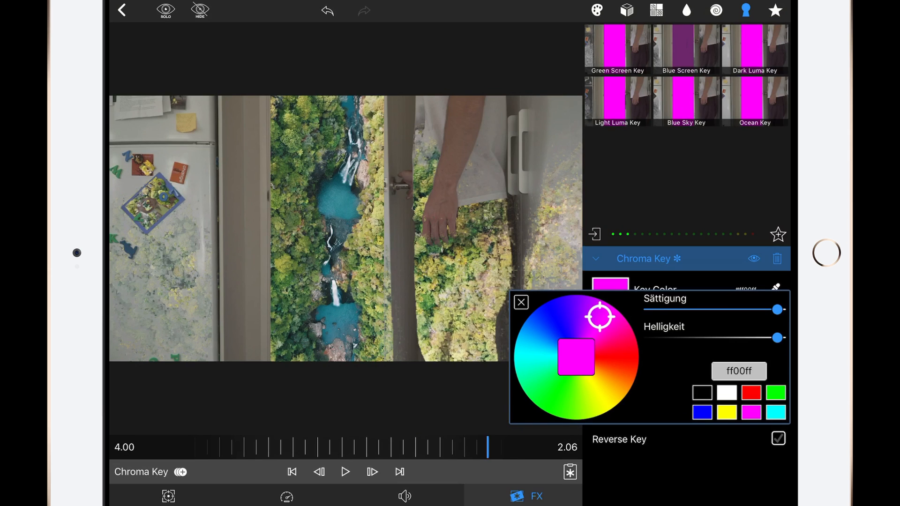
pyautogui.click(520, 303)
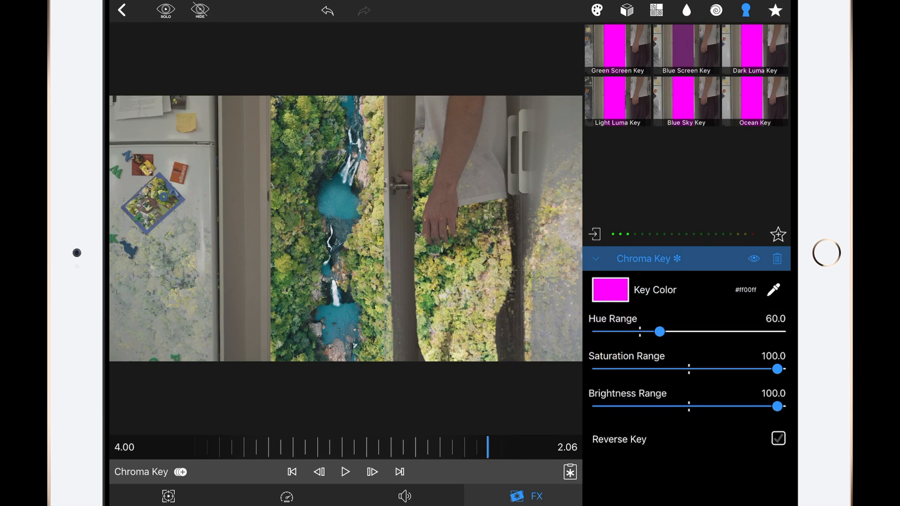
pyautogui.moveTo(777, 406); pyautogui.dragTo(744, 407)
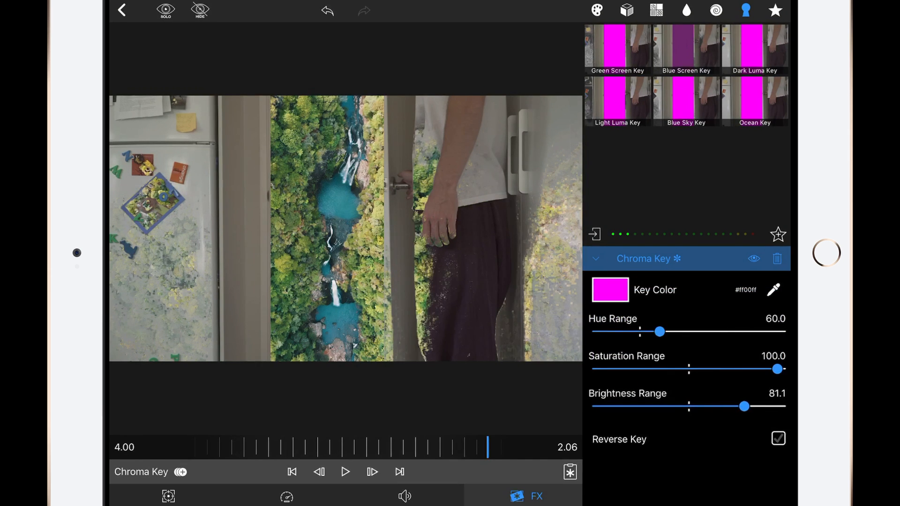
pyautogui.moveTo(778, 368); pyautogui.dragTo(695, 368)
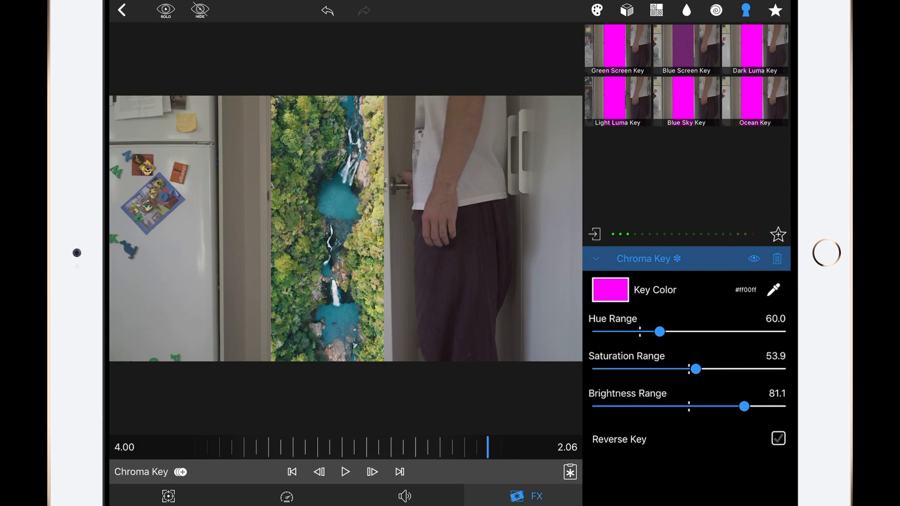
pyautogui.moveTo(696, 369); pyautogui.dragTo(649, 368)
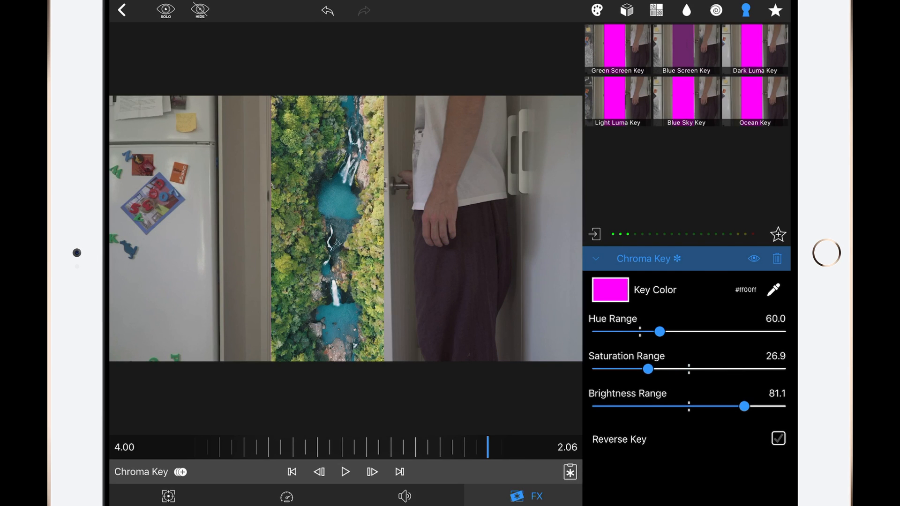
pyautogui.moveTo(664, 369); pyautogui.dragTo(649, 369)
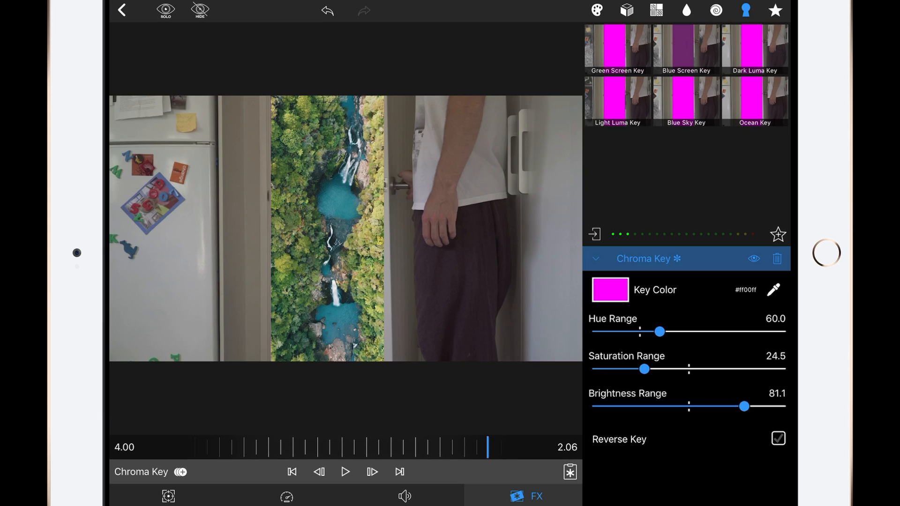
pyautogui.click(345, 471)
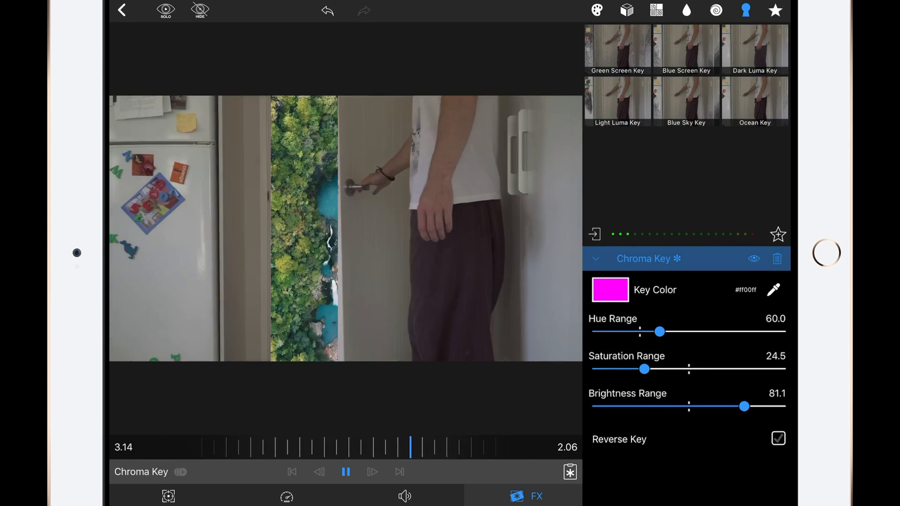
pyautogui.click(345, 472)
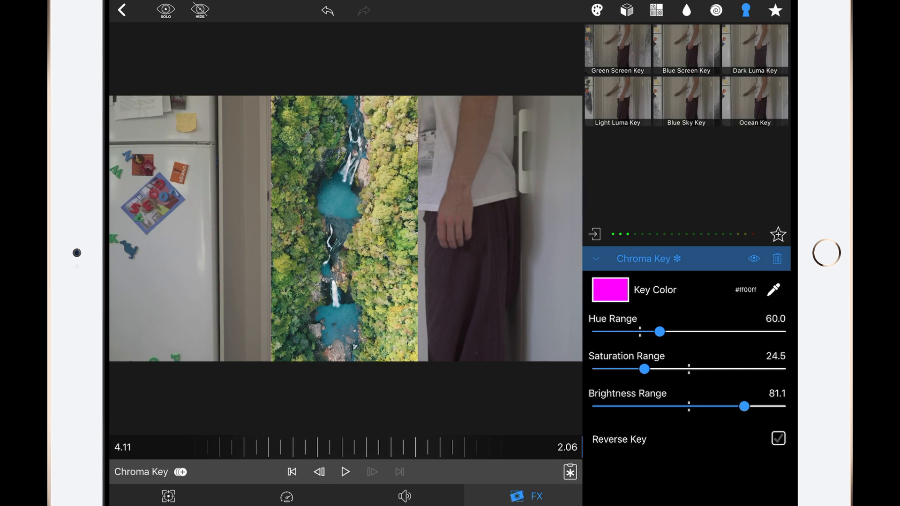
pyautogui.click(122, 11)
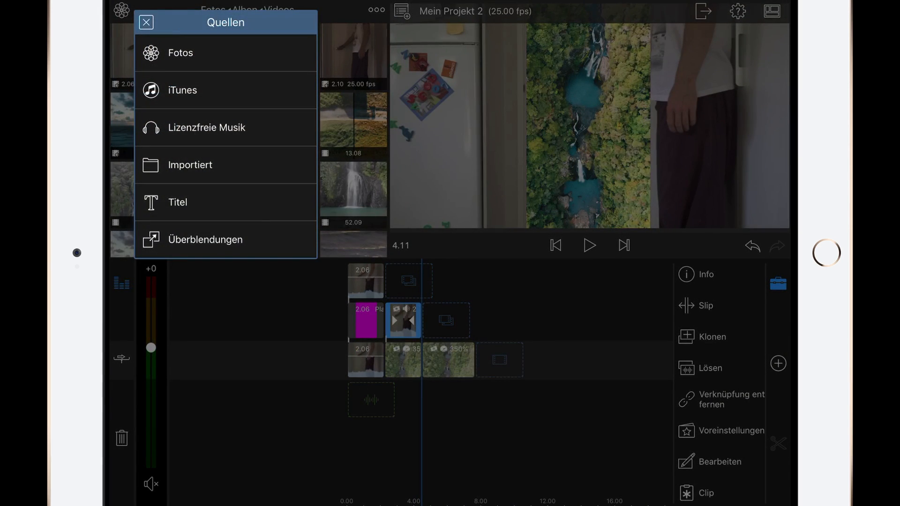
# Add the ZoomBlur transition from Überblendungen between the clips and preview playback.
pyautogui.click(205, 240)
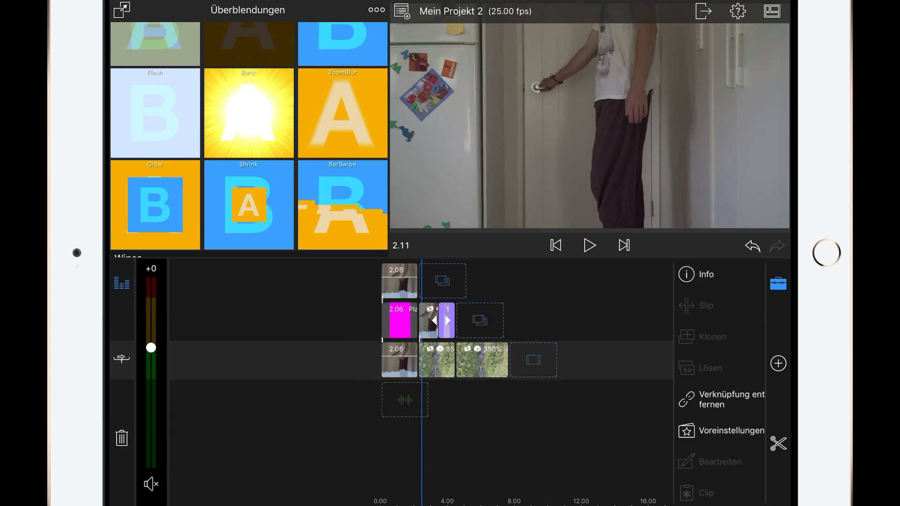
pyautogui.click(588, 245)
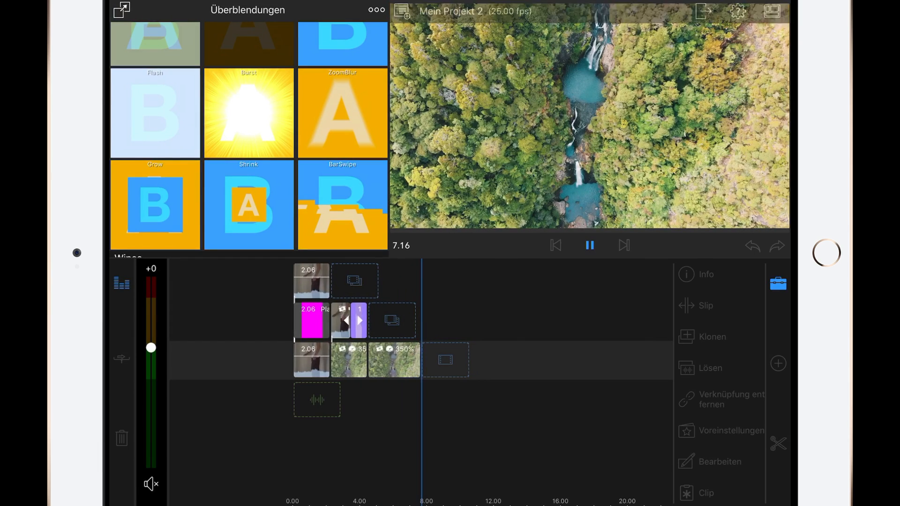
pyautogui.click(589, 246)
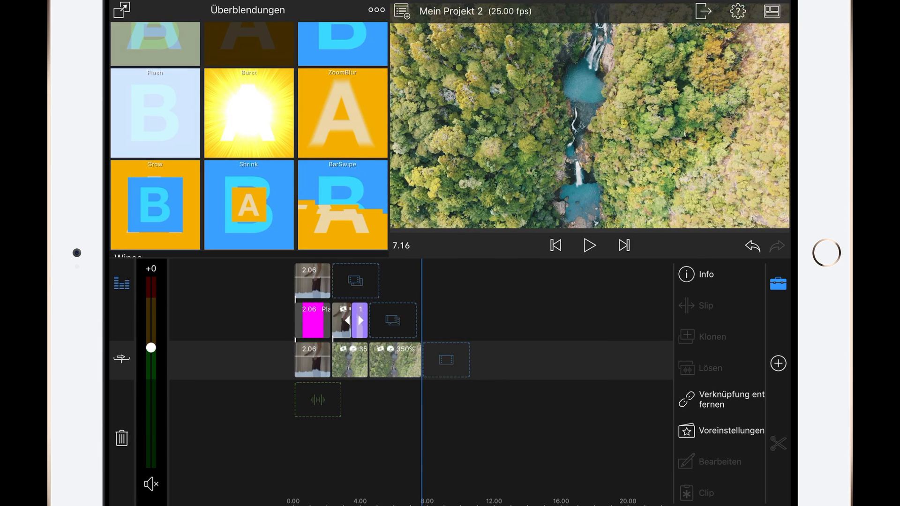